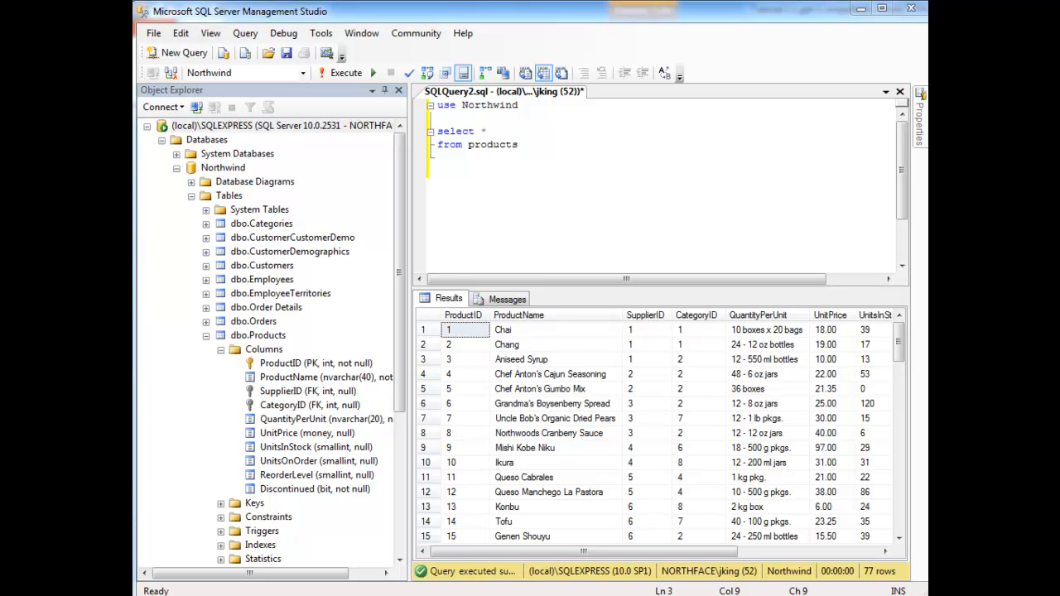
pyautogui.moveTo(725, 524)
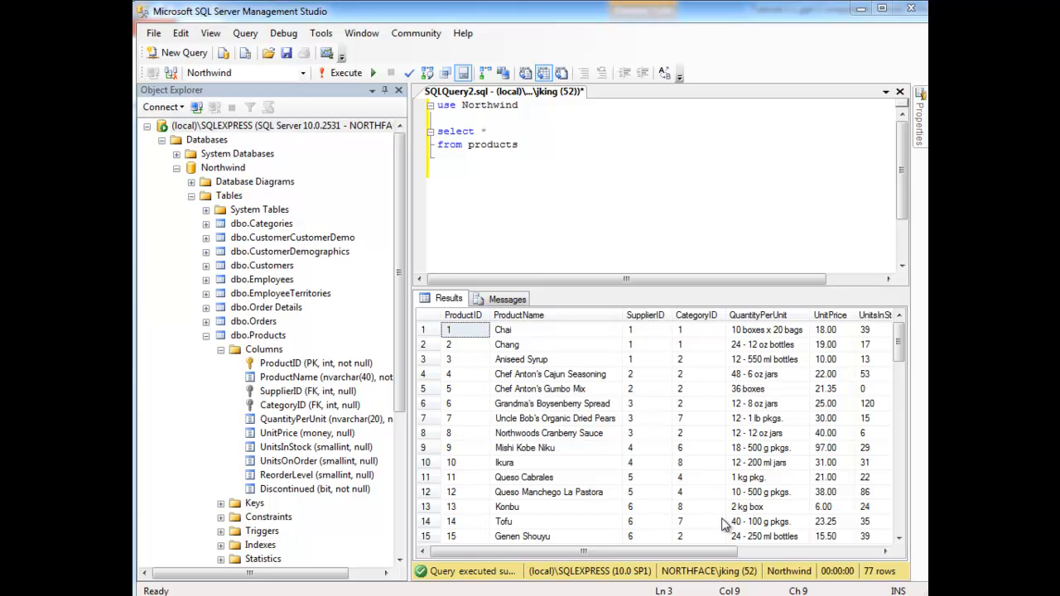
pyautogui.moveTo(580, 391)
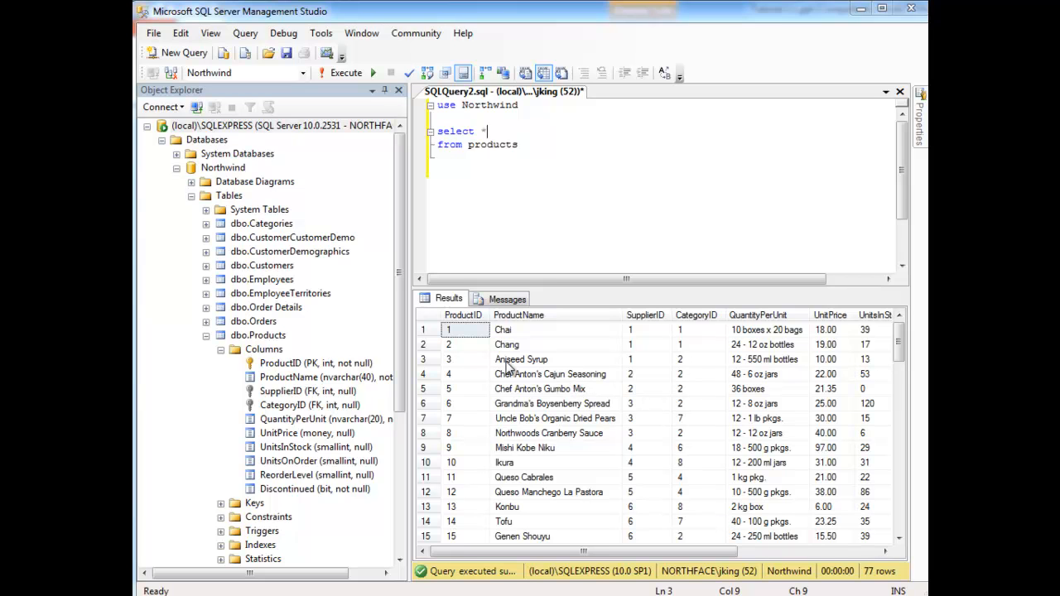
pyautogui.moveTo(470, 338)
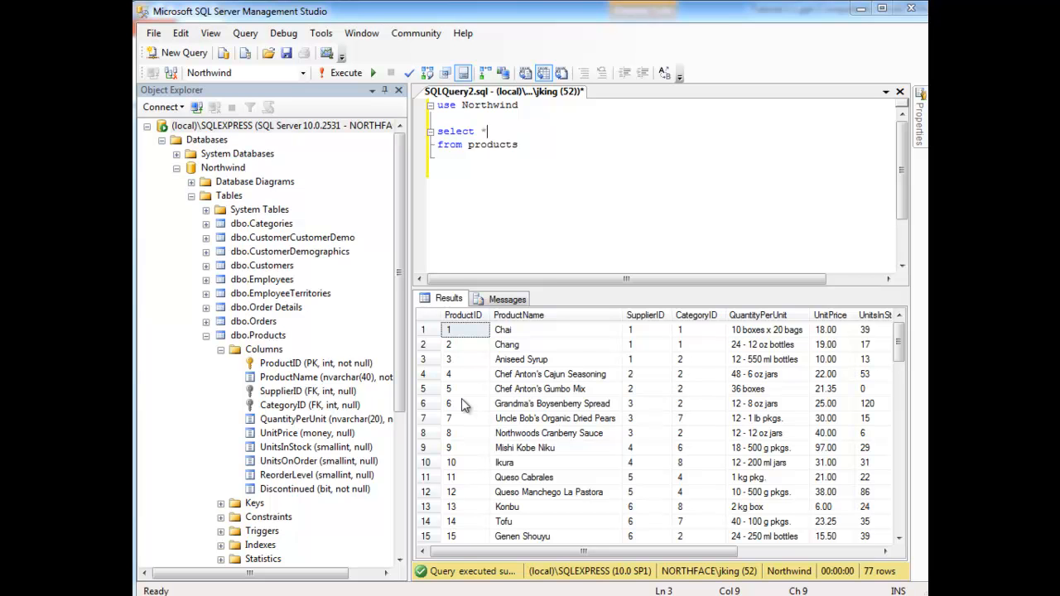
pyautogui.moveTo(517, 335)
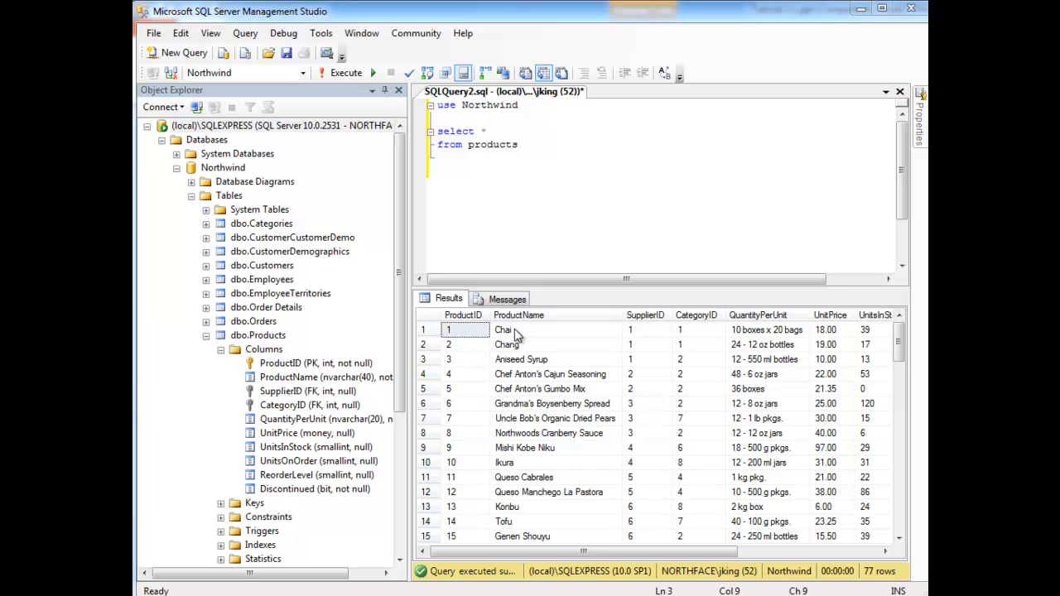
pyautogui.moveTo(644, 337)
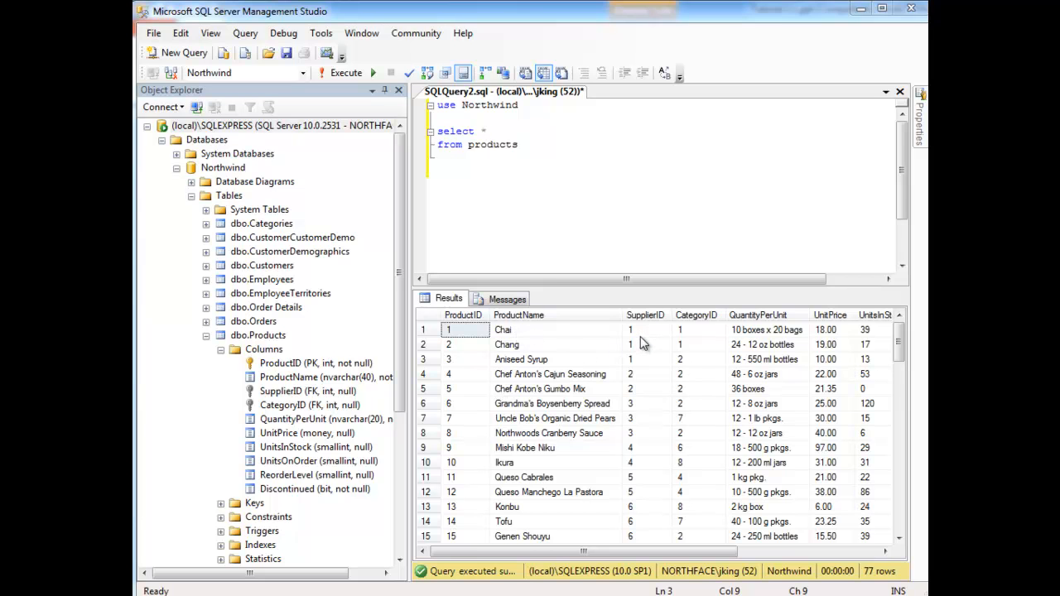
# Collapse the dbo.Products node in Object Explorer and return focus to the query editor.
pyautogui.click(205, 335)
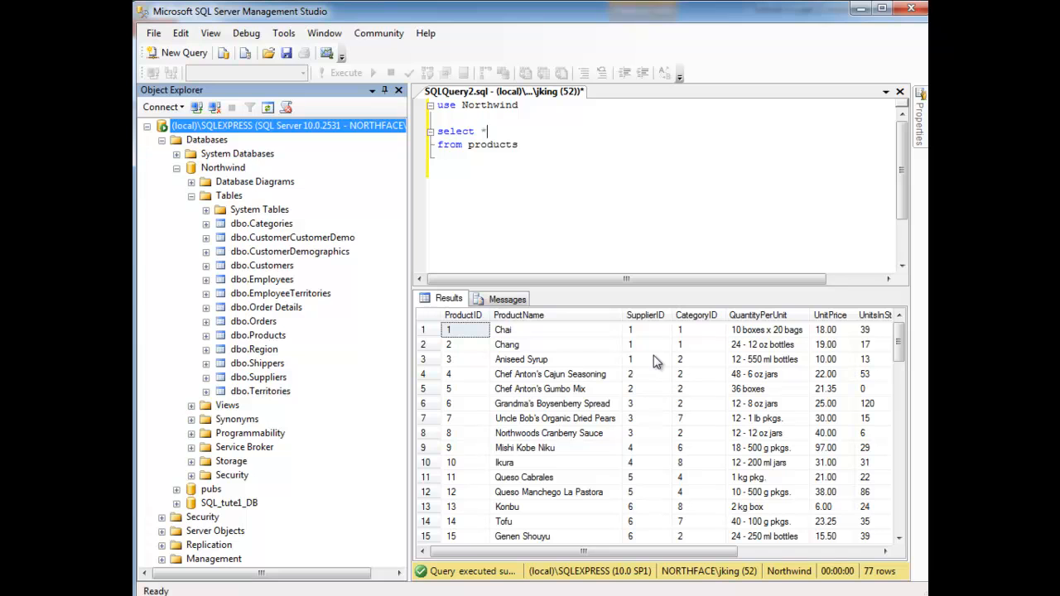
pyautogui.moveTo(694, 346)
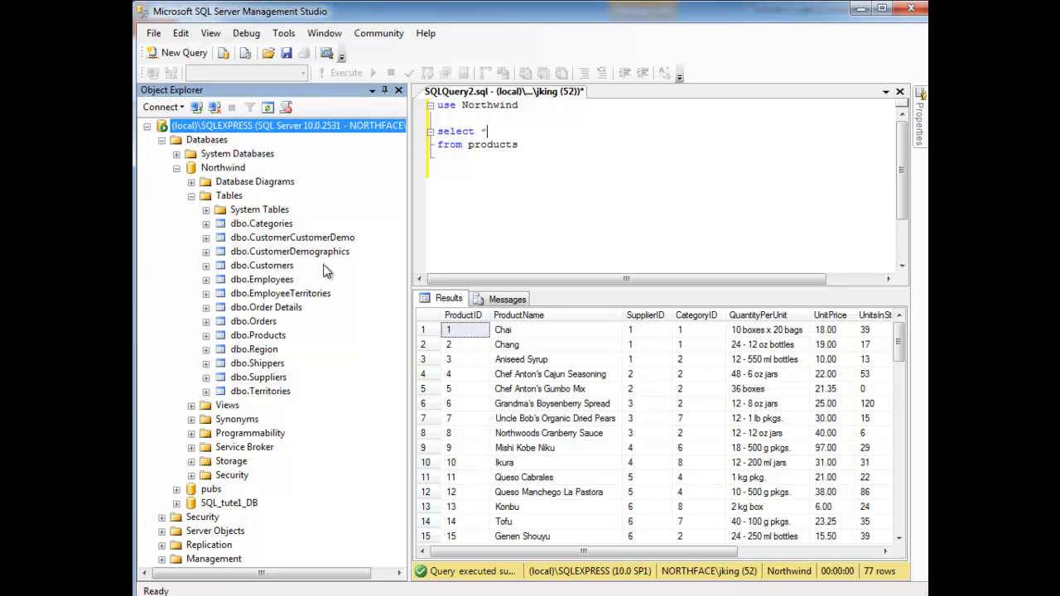
pyautogui.moveTo(702, 341)
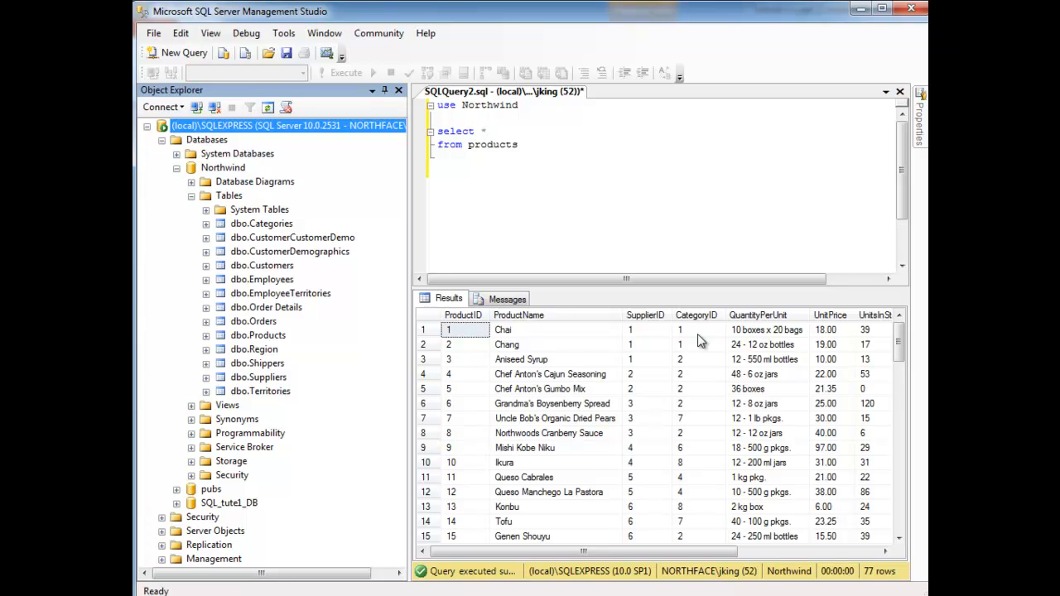
pyautogui.click(487, 131)
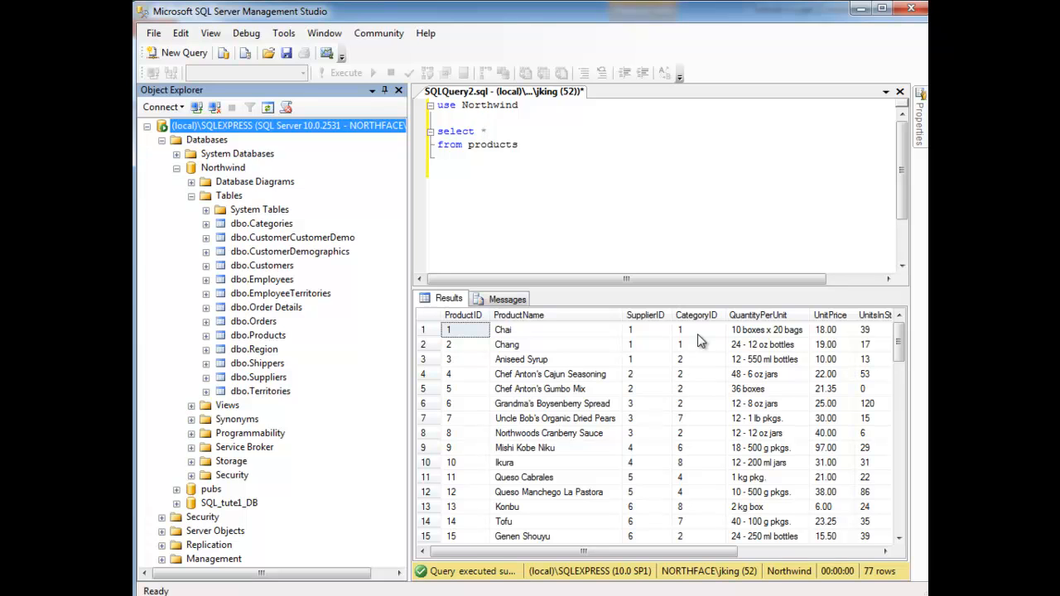
pyautogui.moveTo(693, 361)
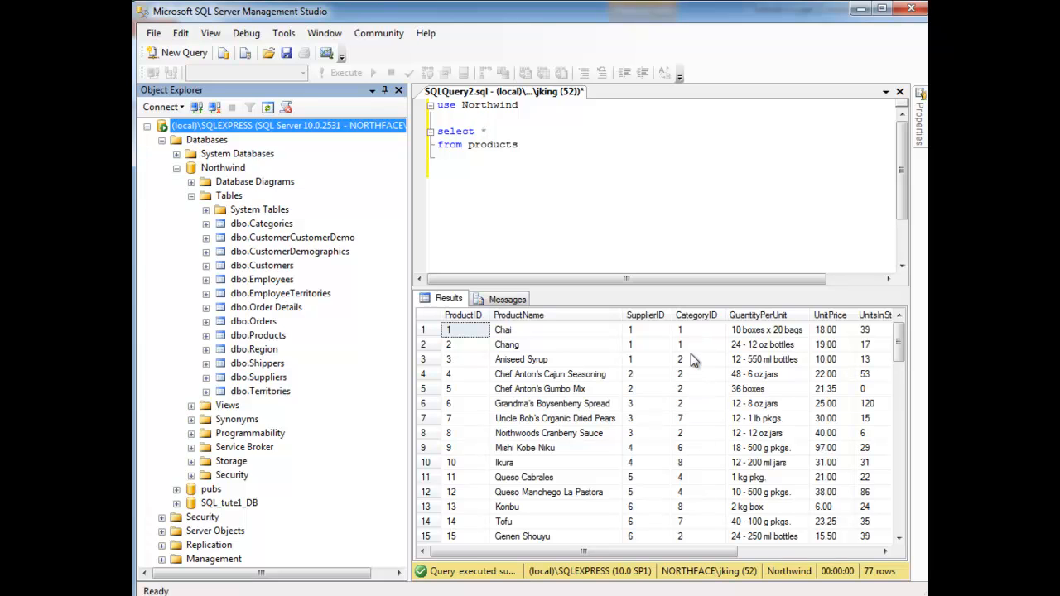
pyautogui.moveTo(687, 355)
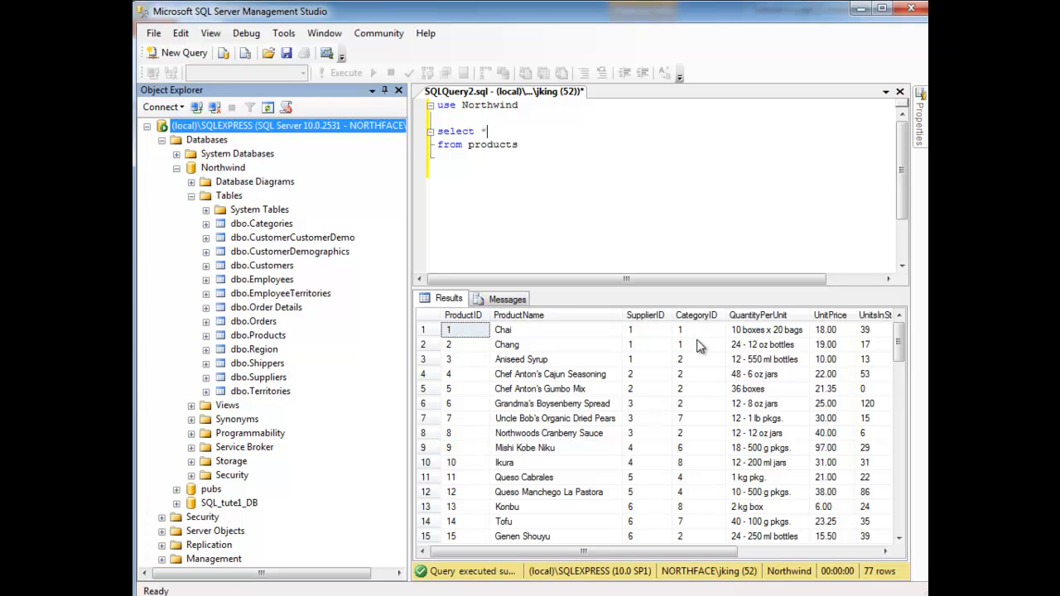
pyautogui.moveTo(712, 387)
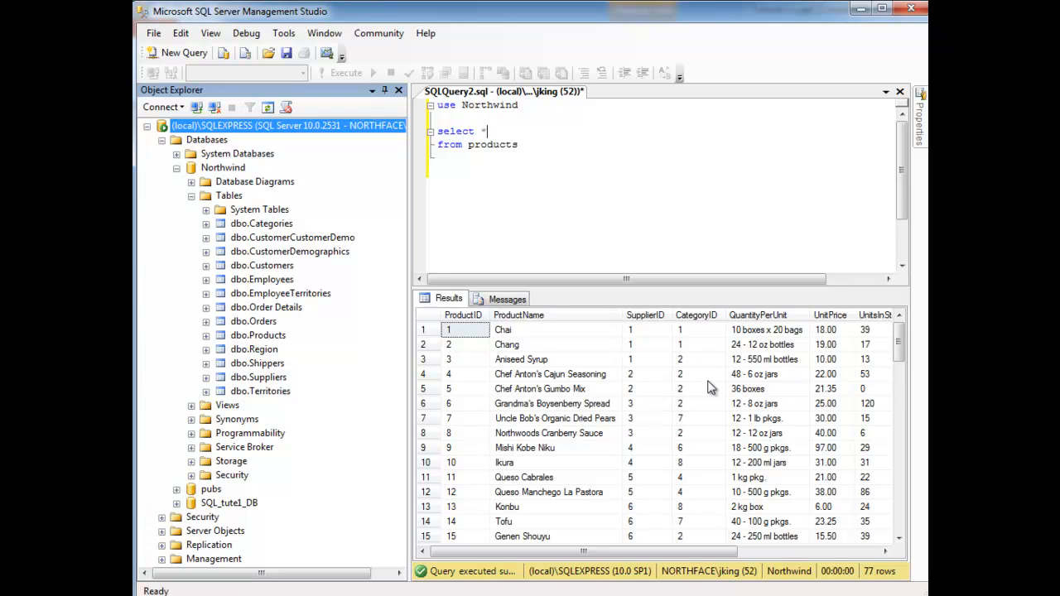
pyautogui.moveTo(696, 543)
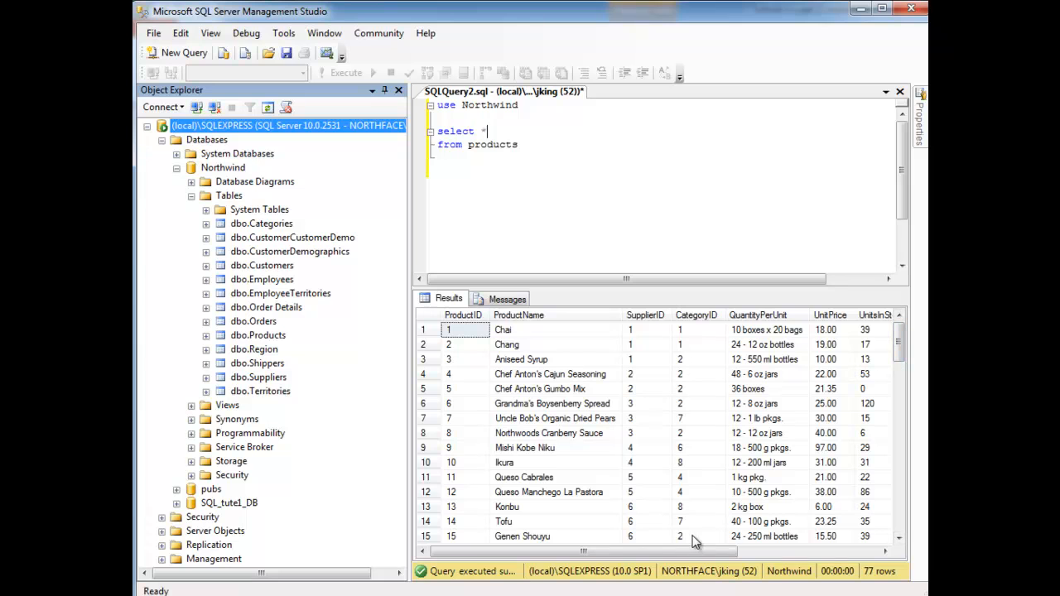
pyautogui.moveTo(698, 404)
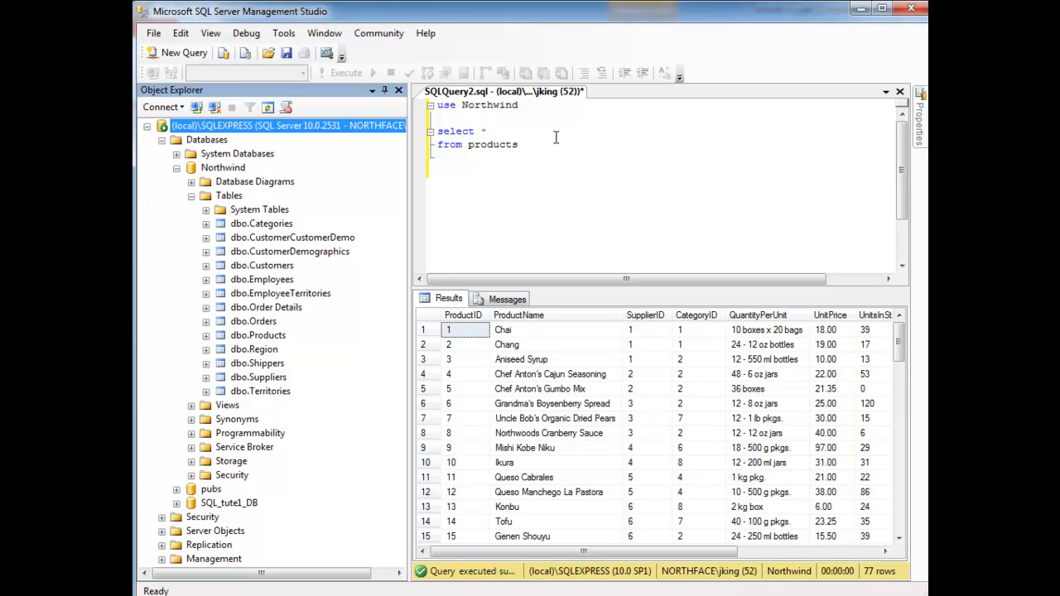
# Change the products query to select CategoryID, returning its 77-row single column.
pyautogui.write('c')
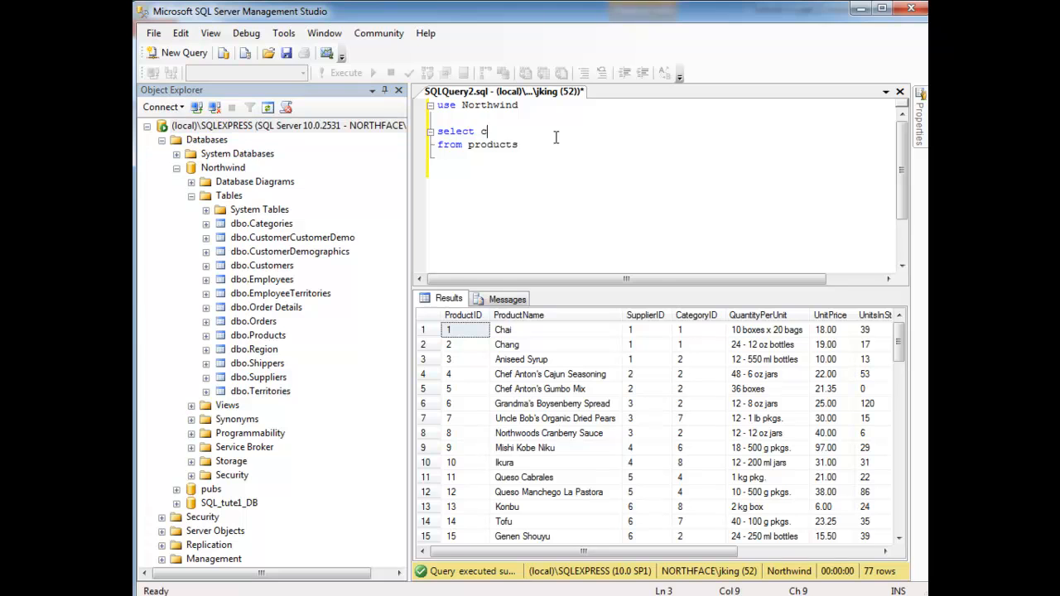
pyautogui.write('ateg')
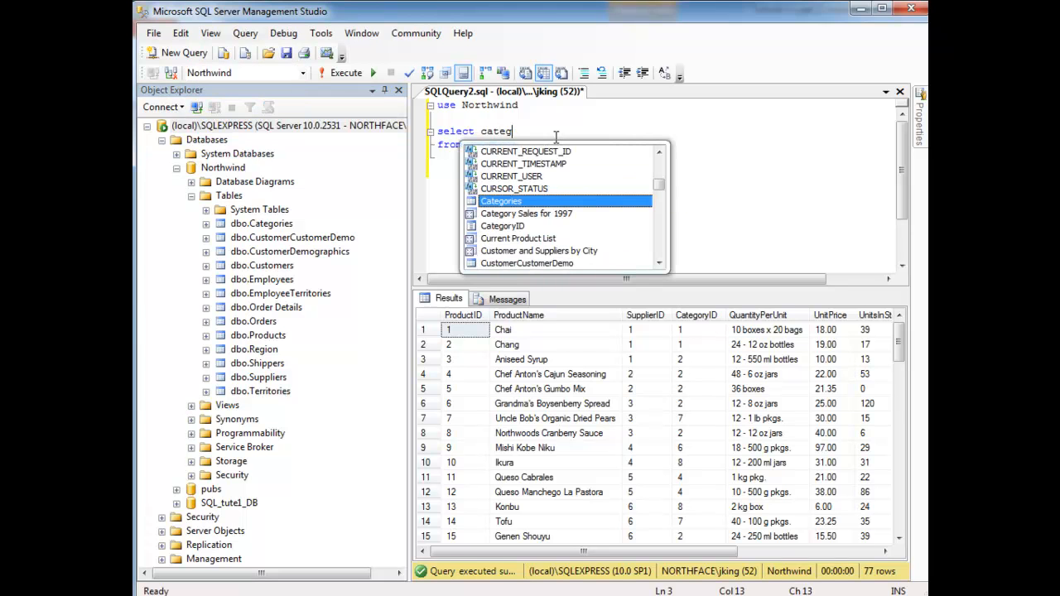
pyautogui.write('ori')
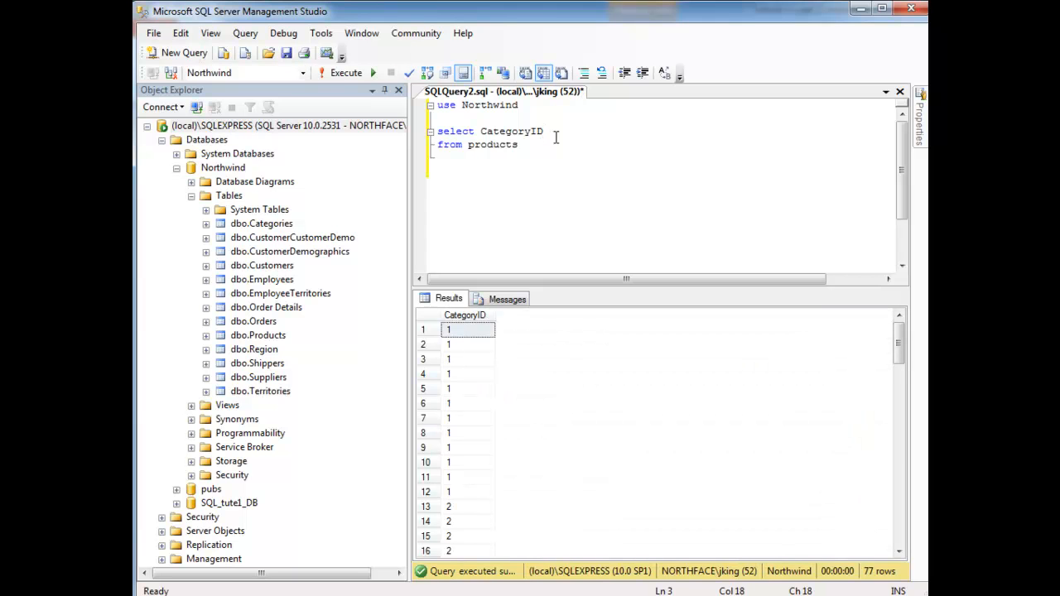
pyautogui.moveTo(497, 377)
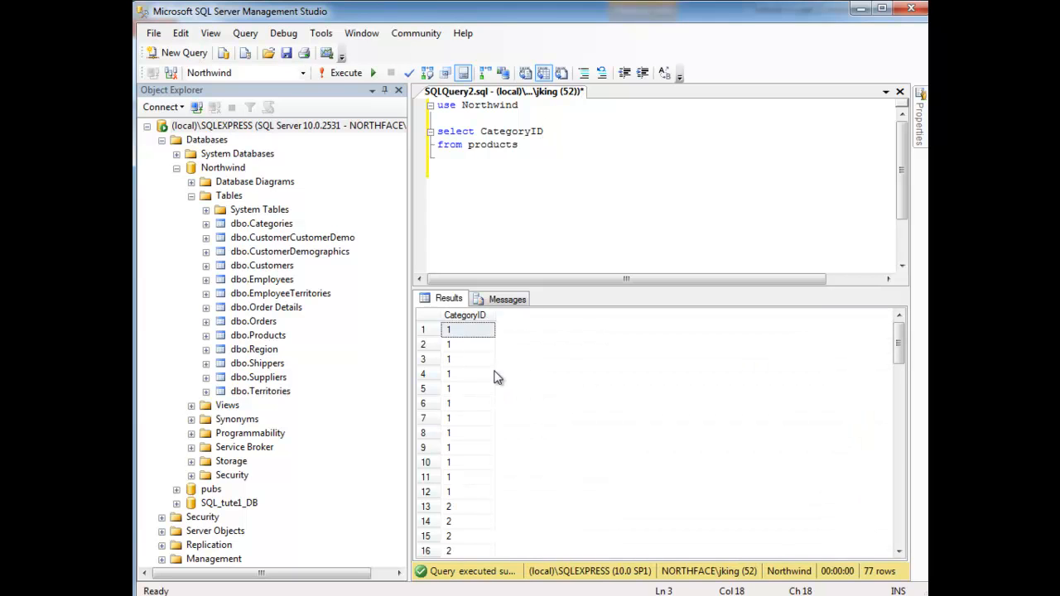
pyautogui.moveTo(497, 424)
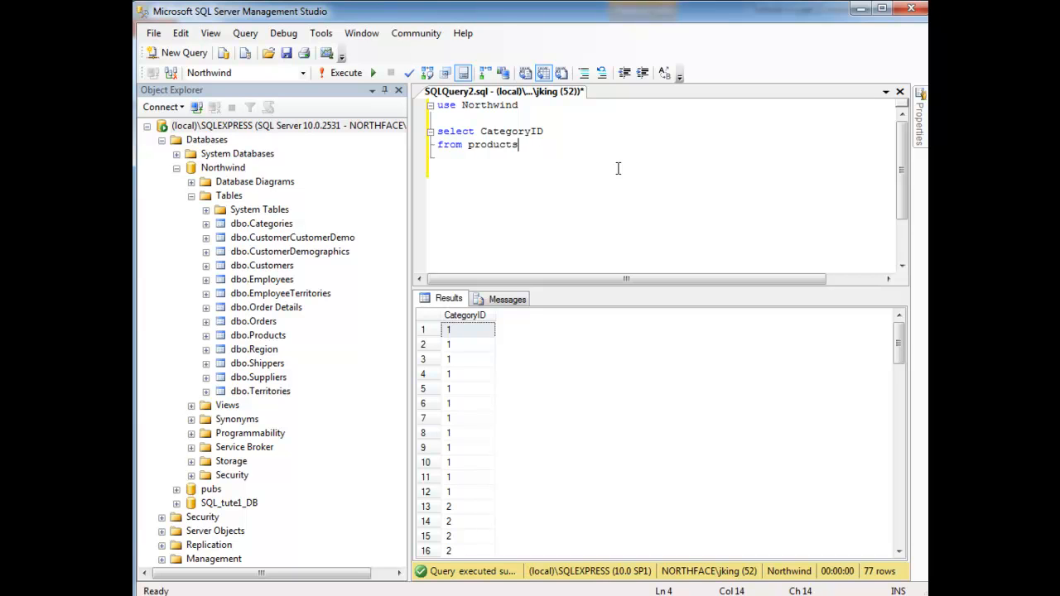
pyautogui.moveTo(483, 451)
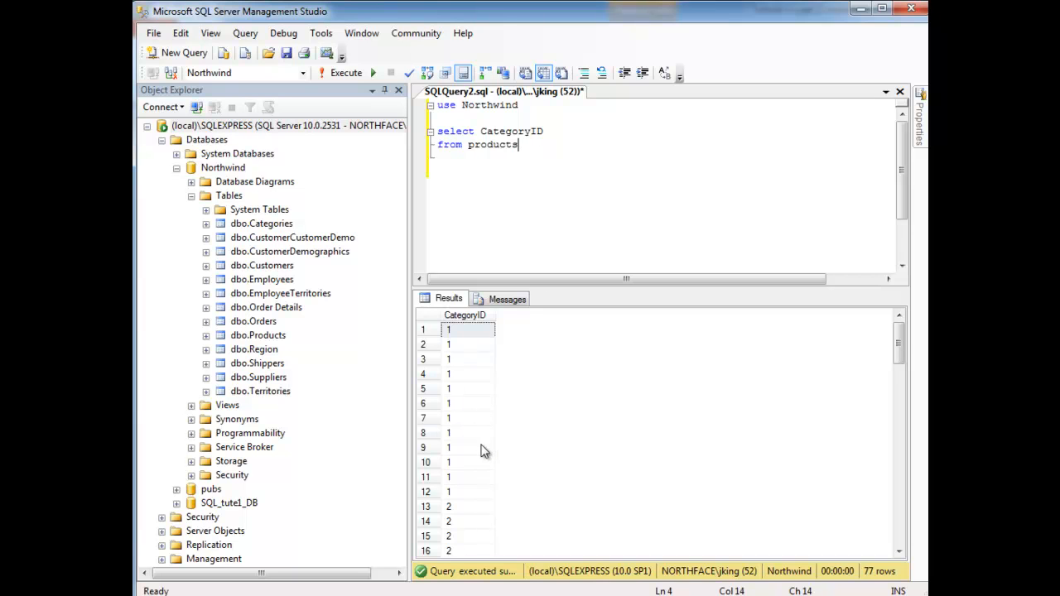
pyautogui.moveTo(467, 461)
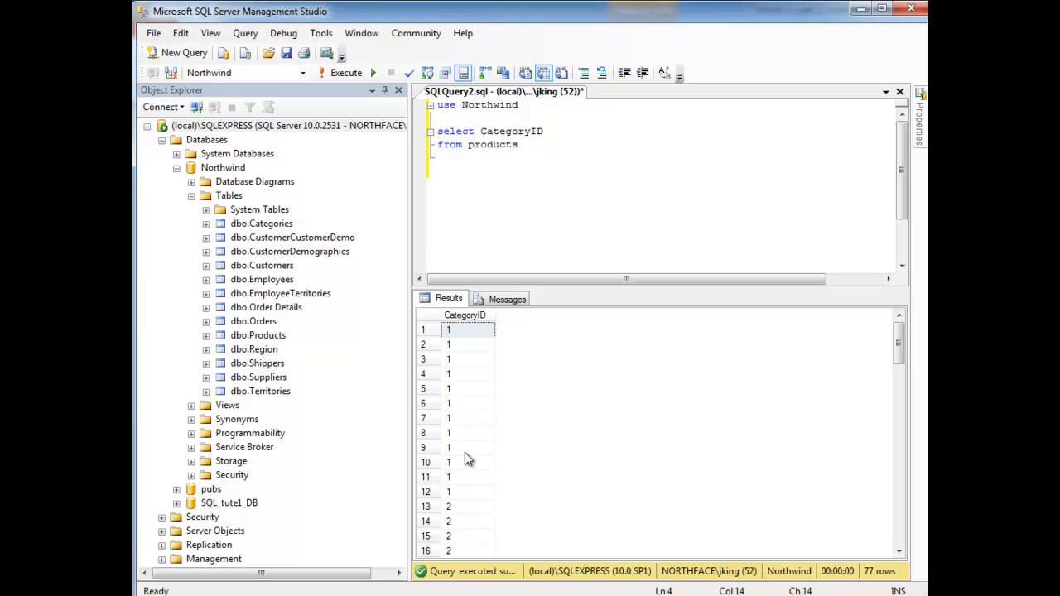
# Insert 'distinct' after select so the products query returns 8 unique CategoryIDs.
pyautogui.click(479, 130)
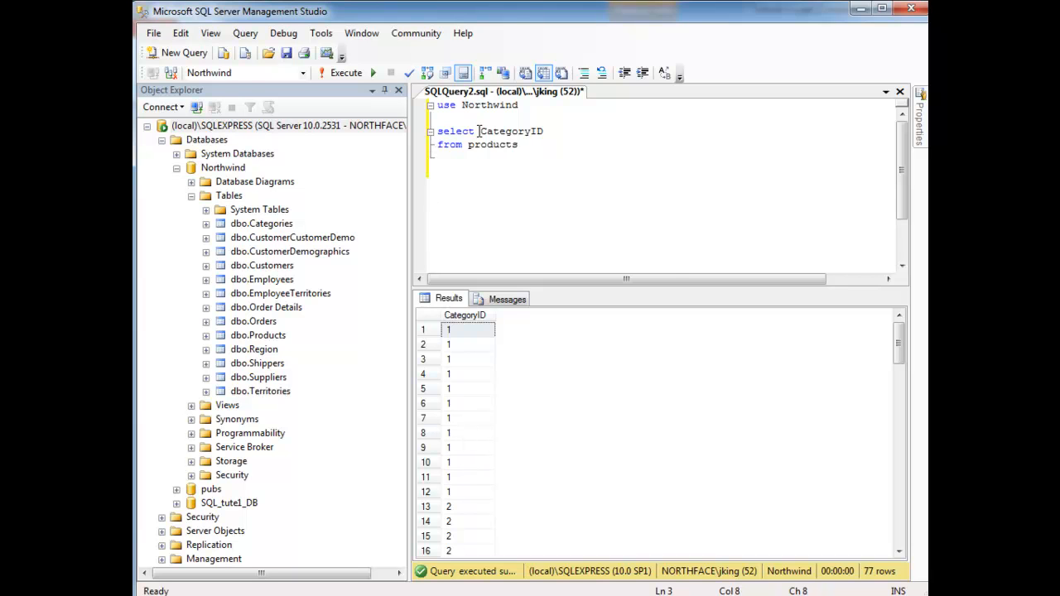
pyautogui.write('distinct')
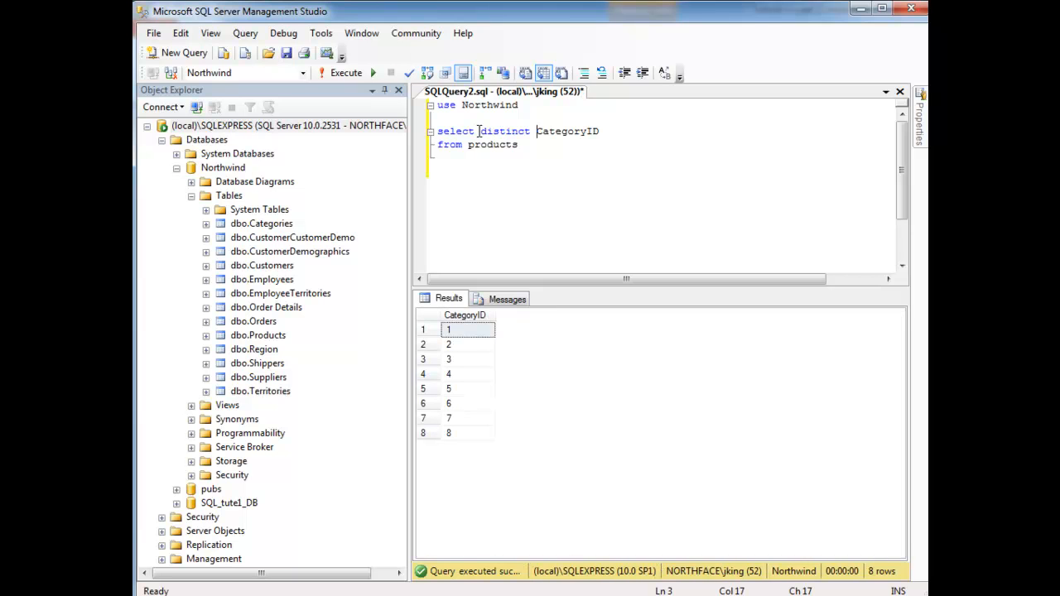
pyautogui.moveTo(477, 343)
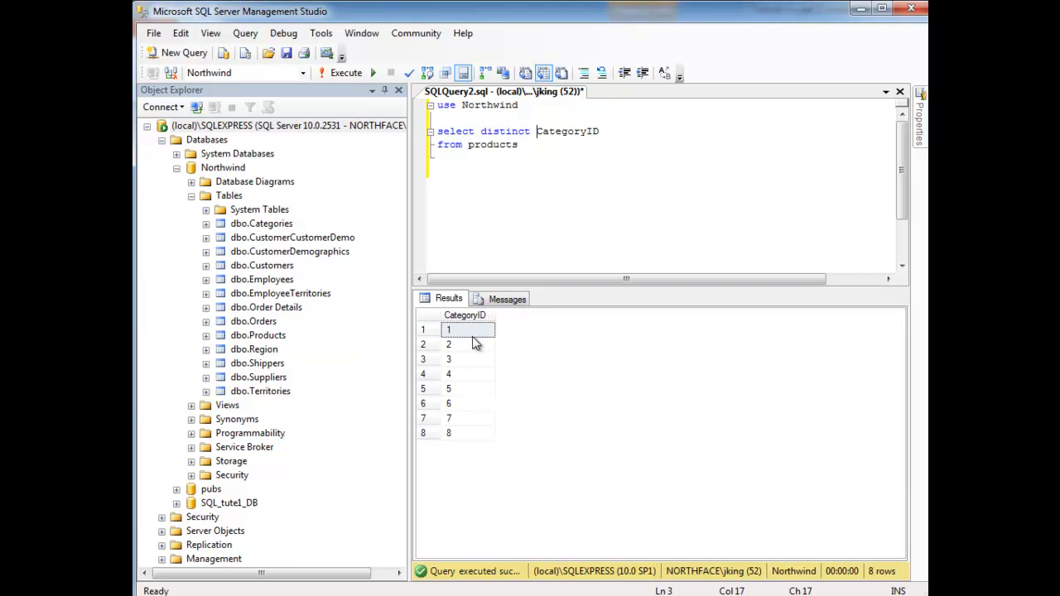
pyautogui.moveTo(471, 437)
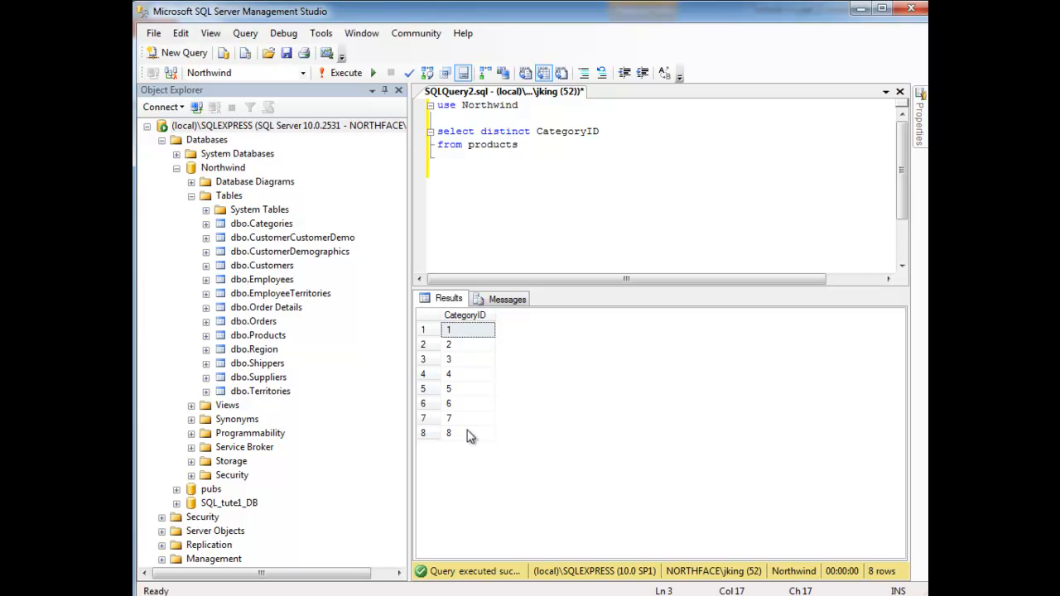
# Write a second query, SELECT categoryid FROM Categories, completing the table name via IntelliSense.
pyautogui.press('Return')
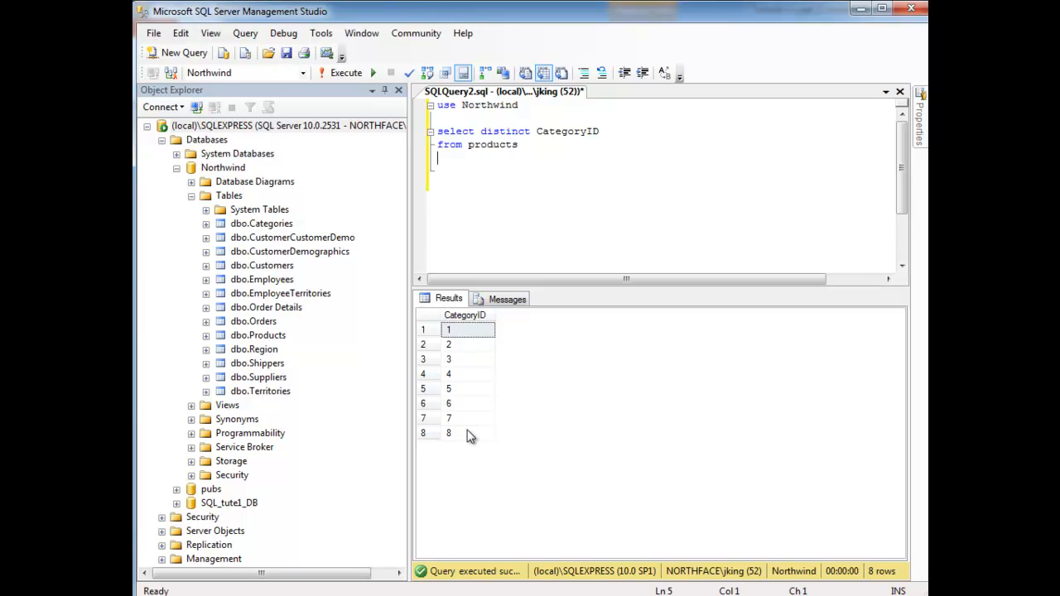
pyautogui.write('select')
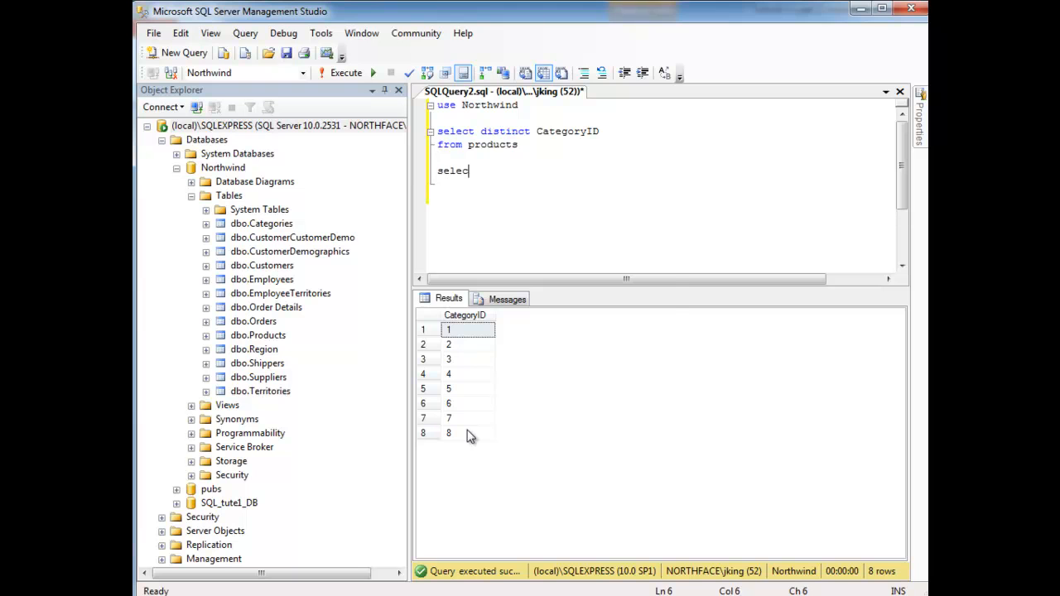
pyautogui.write('categoryid')
pyautogui.write('from')
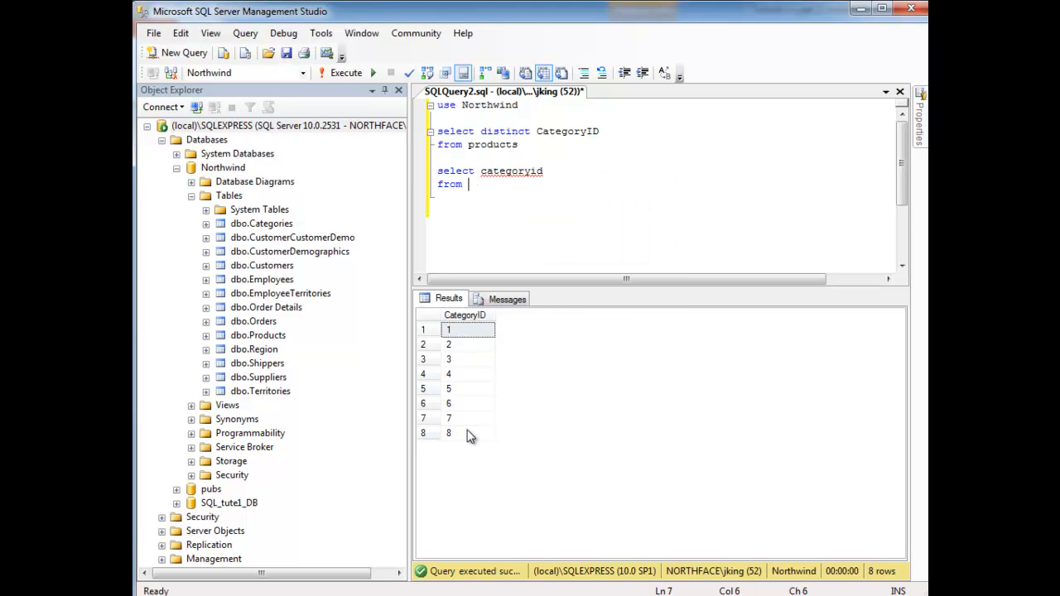
pyautogui.write('cate')
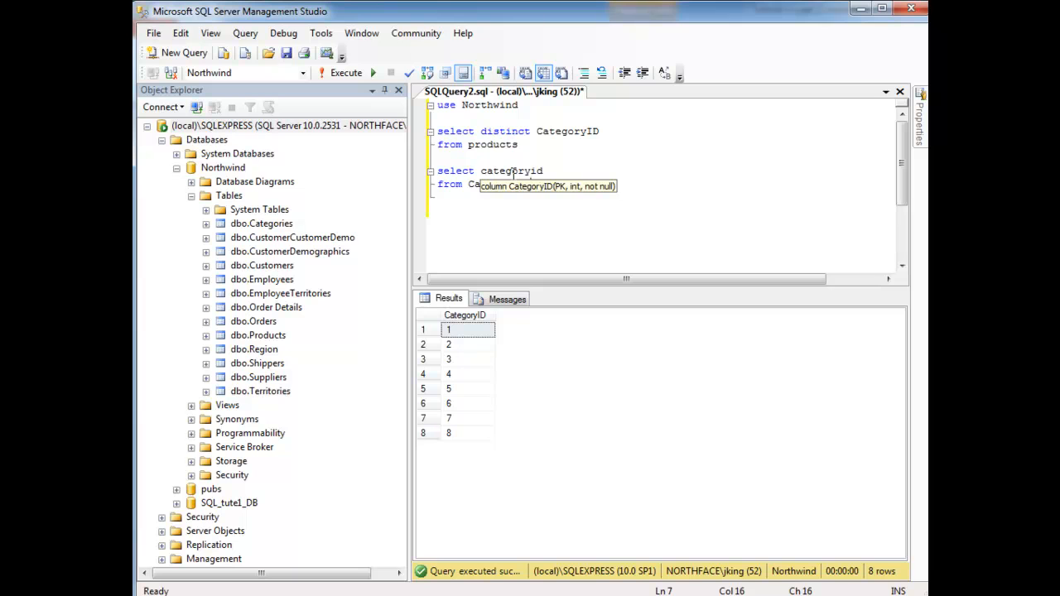
pyautogui.doubleClick(510, 171)
pyautogui.write('FR')
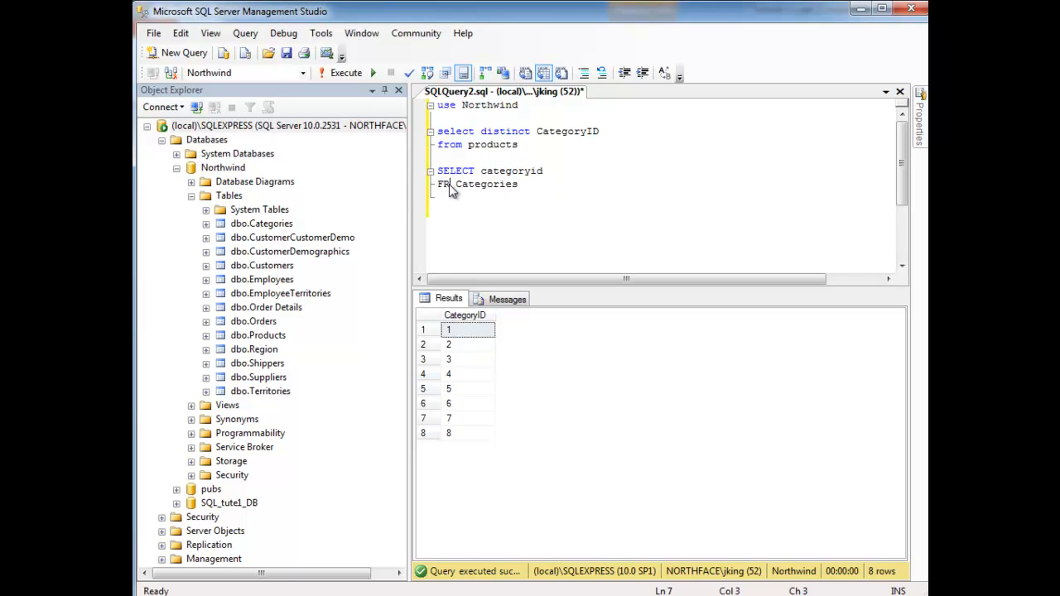
pyautogui.write('OM')
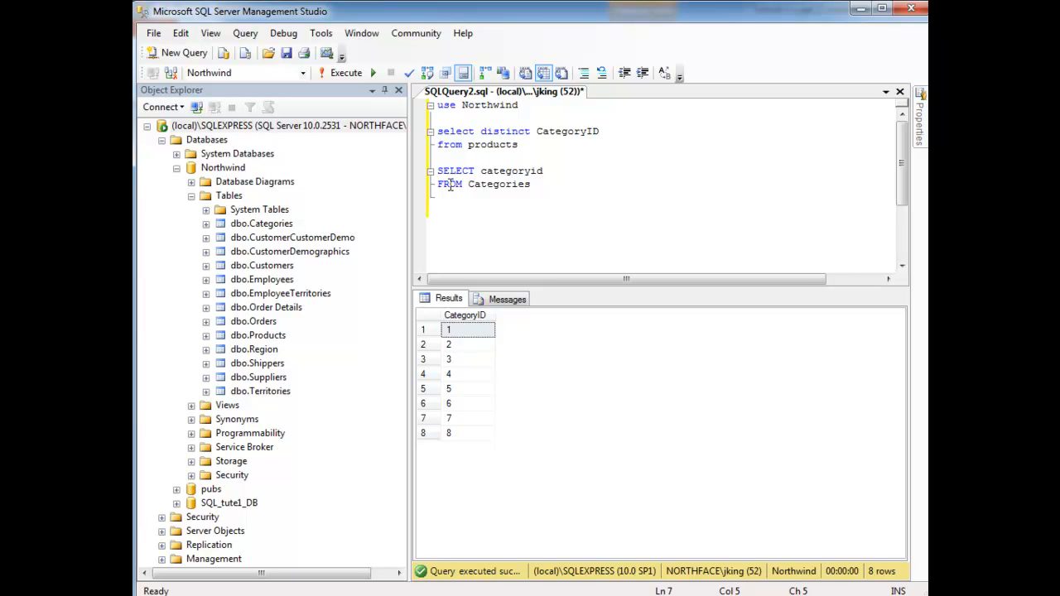
pyautogui.click(437, 170)
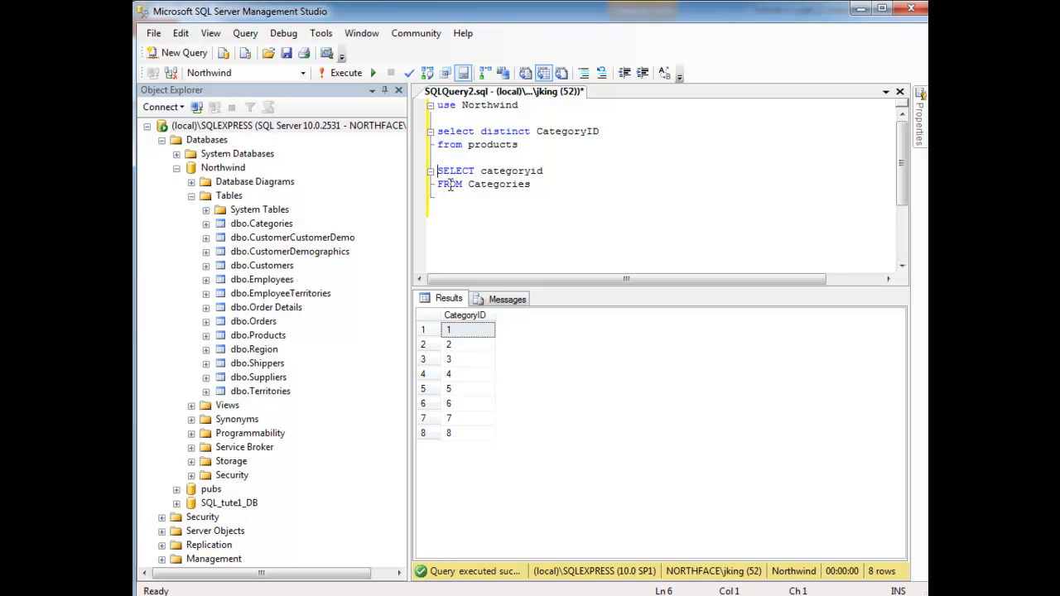
# Run the Categories query for 8 IDs, then remove distinct and rerun products for 77 rows.
pyautogui.moveTo(439, 171); pyautogui.dragTo(533, 188)
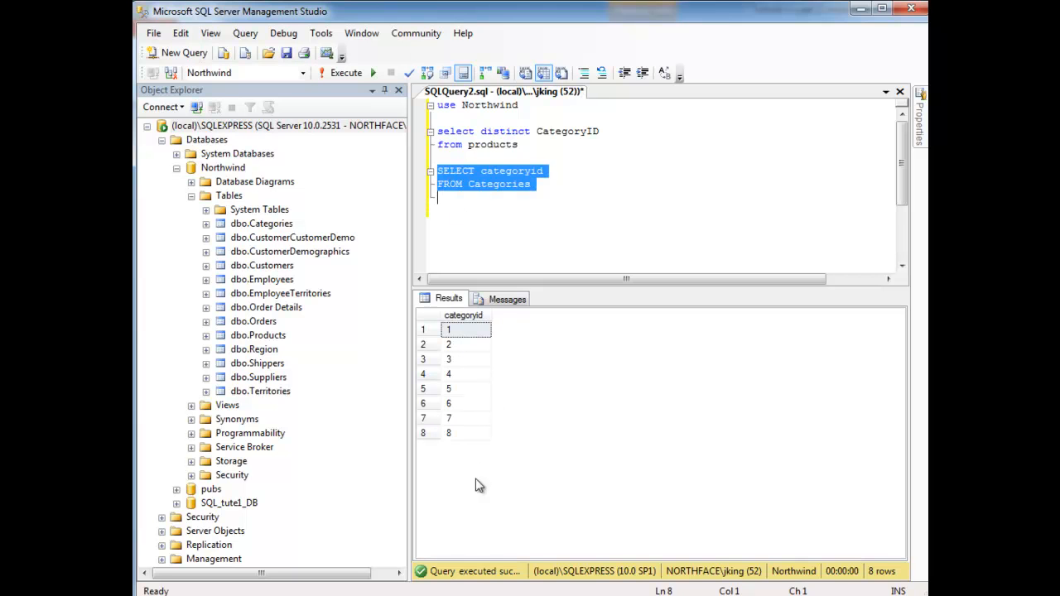
pyautogui.moveTo(536, 242)
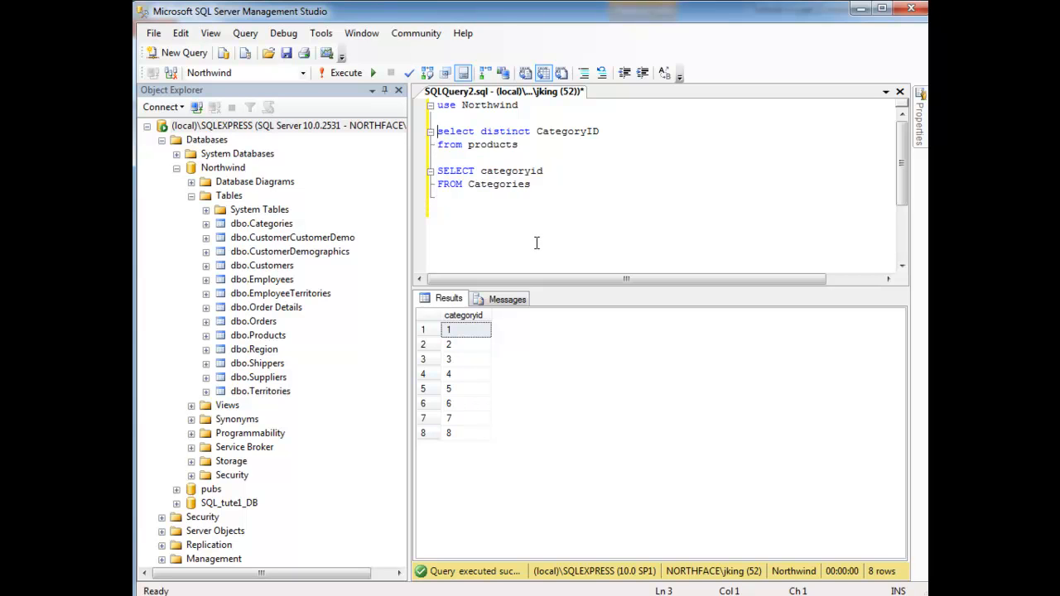
pyautogui.moveTo(437, 131); pyautogui.dragTo(521, 144)
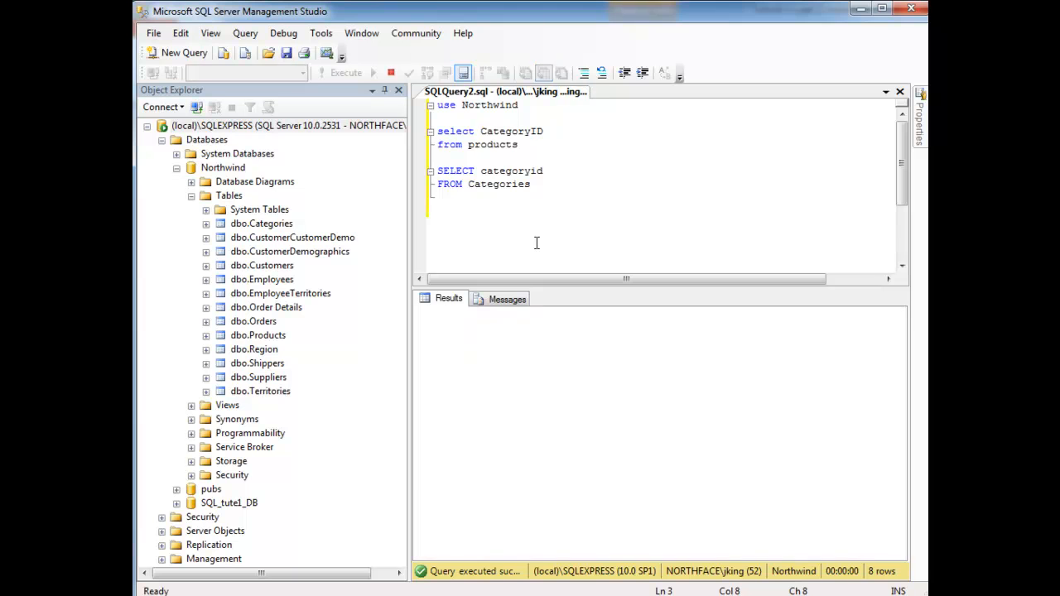
pyautogui.click(339, 73)
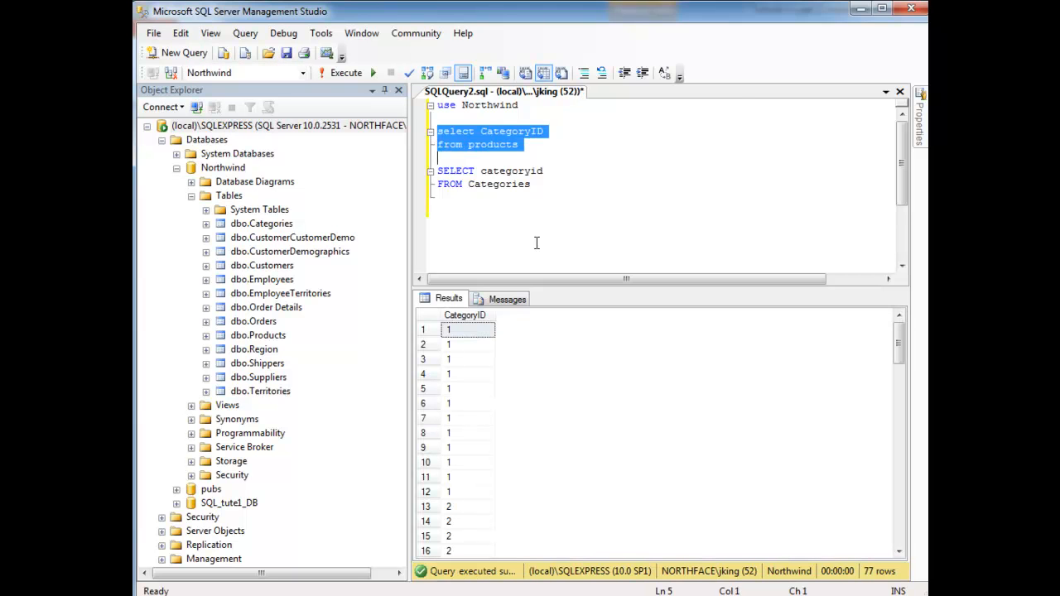